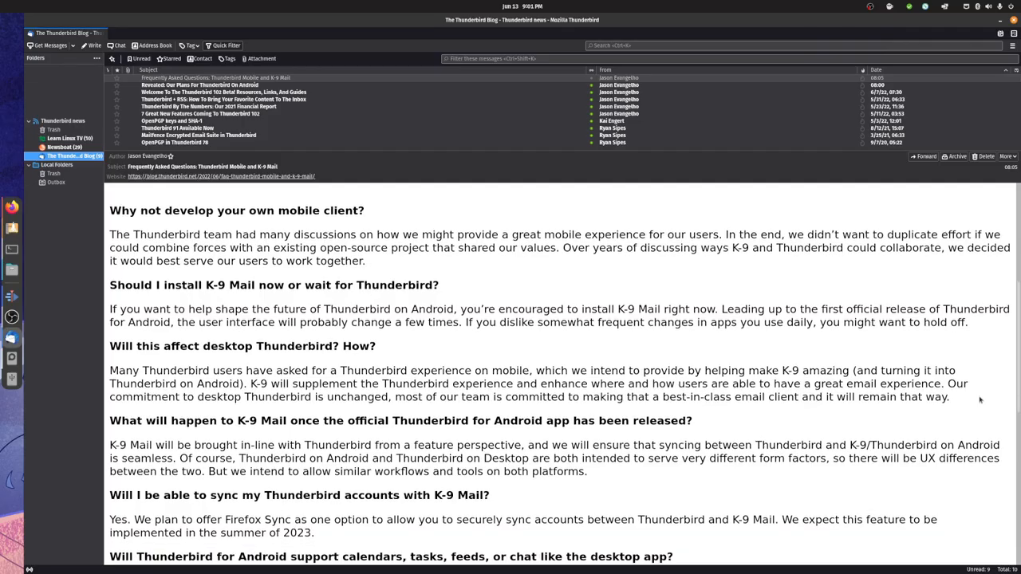
scroll("down", 3)
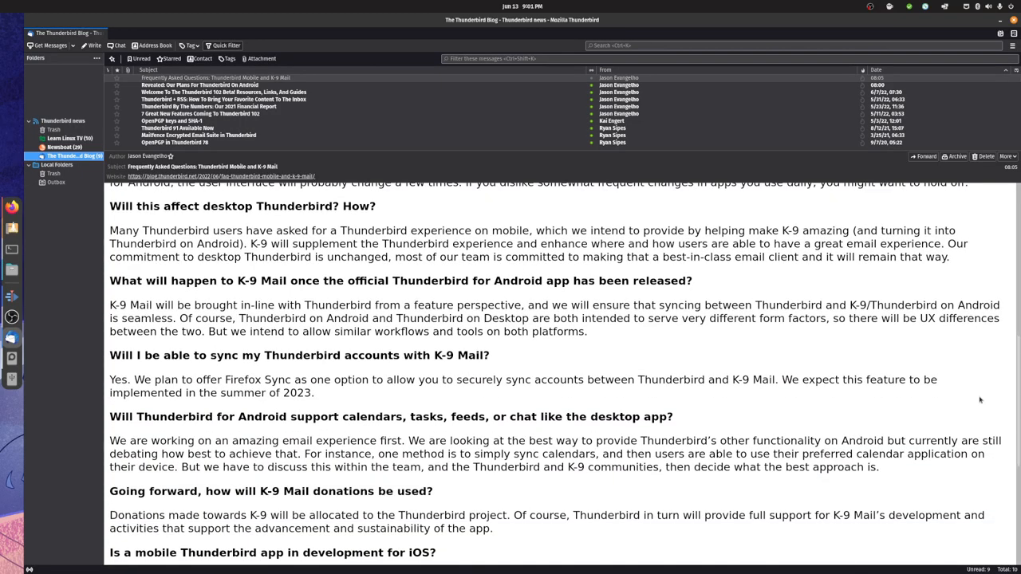
scroll("down", 3)
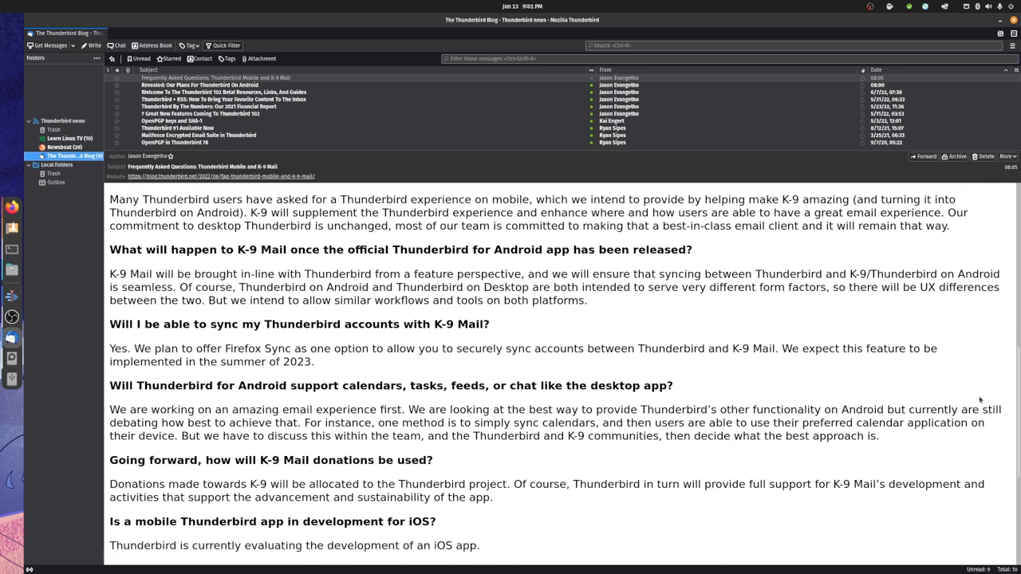